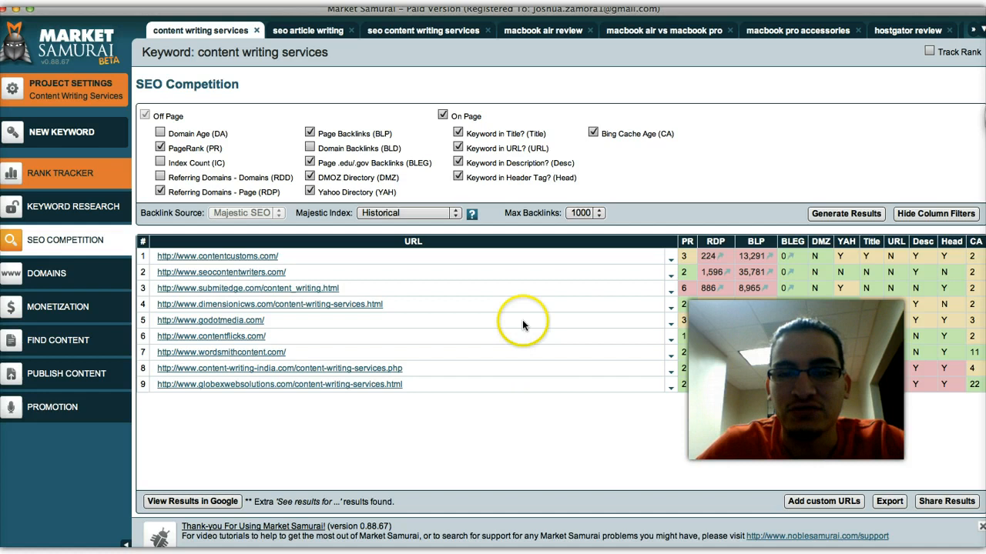
{"action": "mouse_move", "coordinate": [364, 75]}
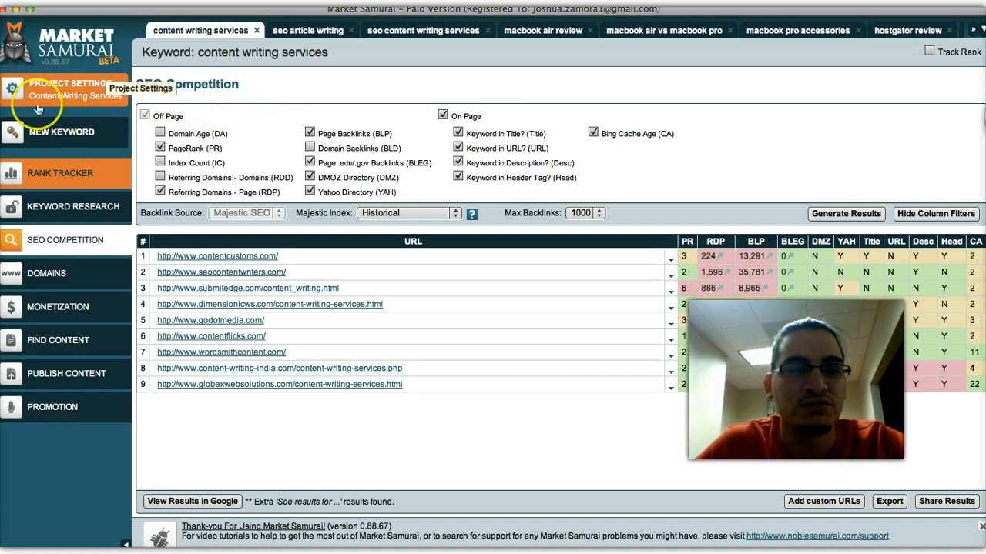
{"action": "mouse_move", "coordinate": [61, 131]}
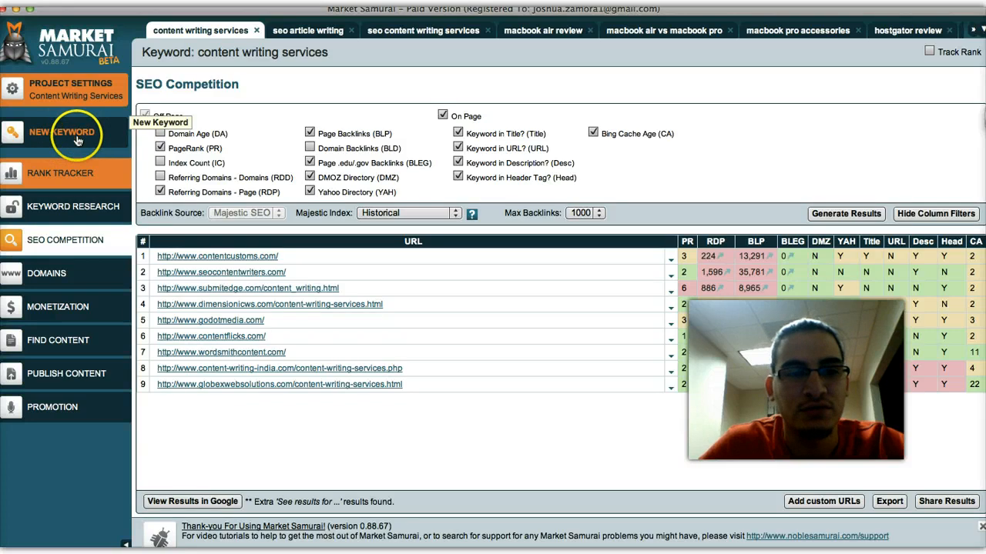
Create a new keyword 'dog training' and apply it with Update.
{"action": "left_click", "coordinate": [63, 131]}
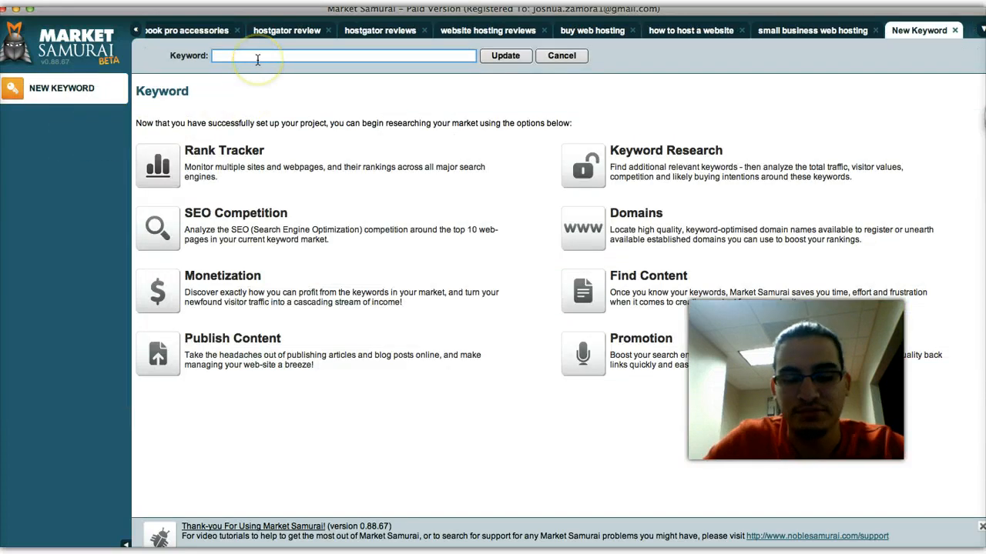
{"action": "type", "text": "dog training"}
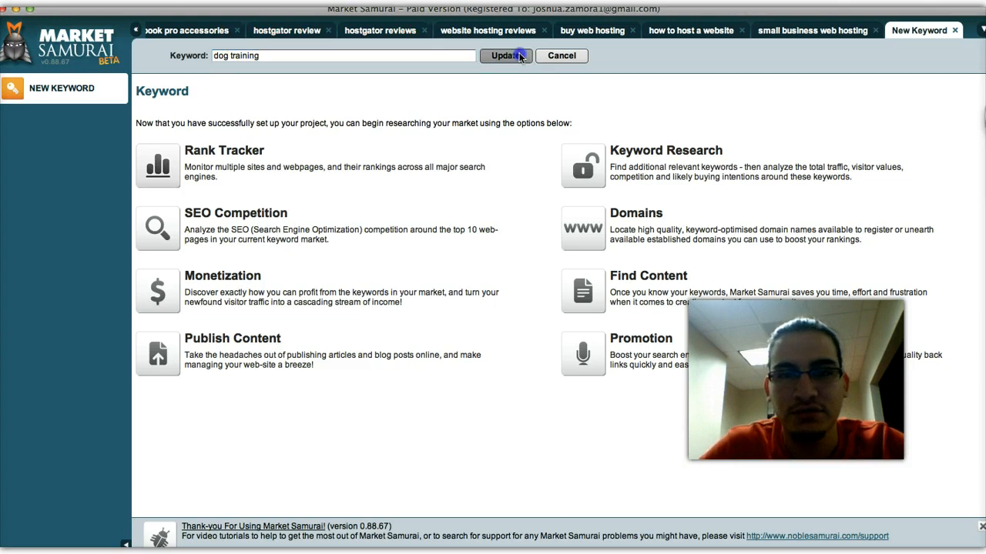
{"action": "left_click", "coordinate": [504, 56]}
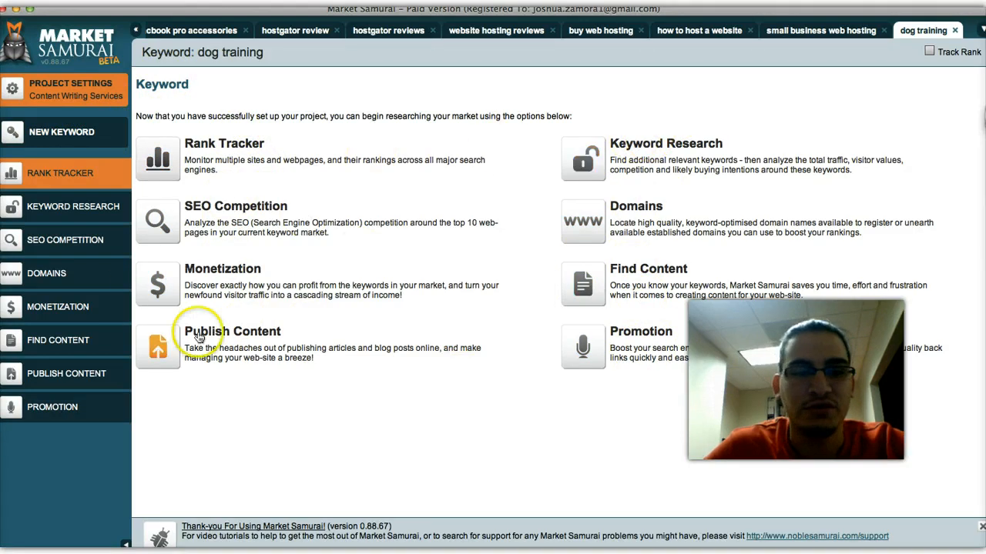
{"action": "mouse_move", "coordinate": [222, 389]}
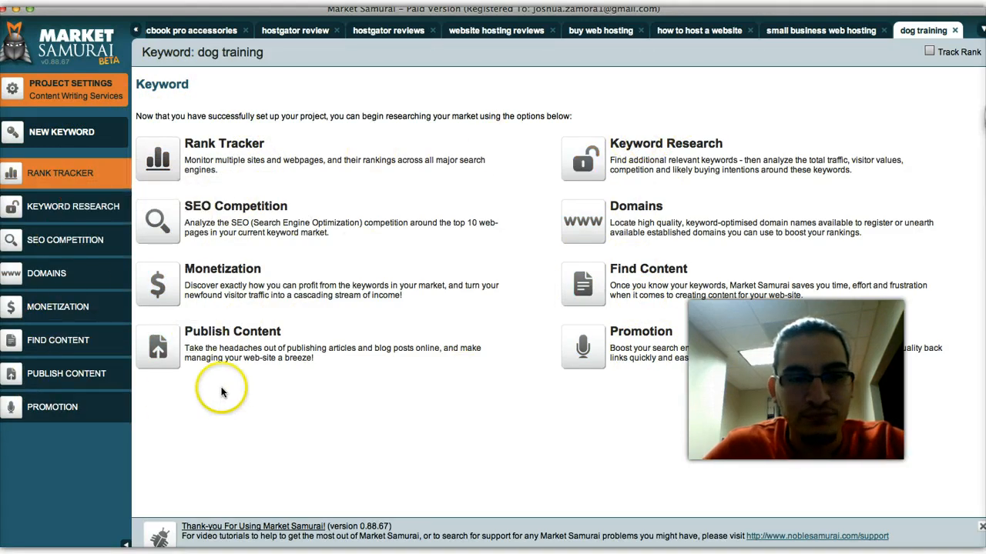
{"action": "mouse_move", "coordinate": [60, 173]}
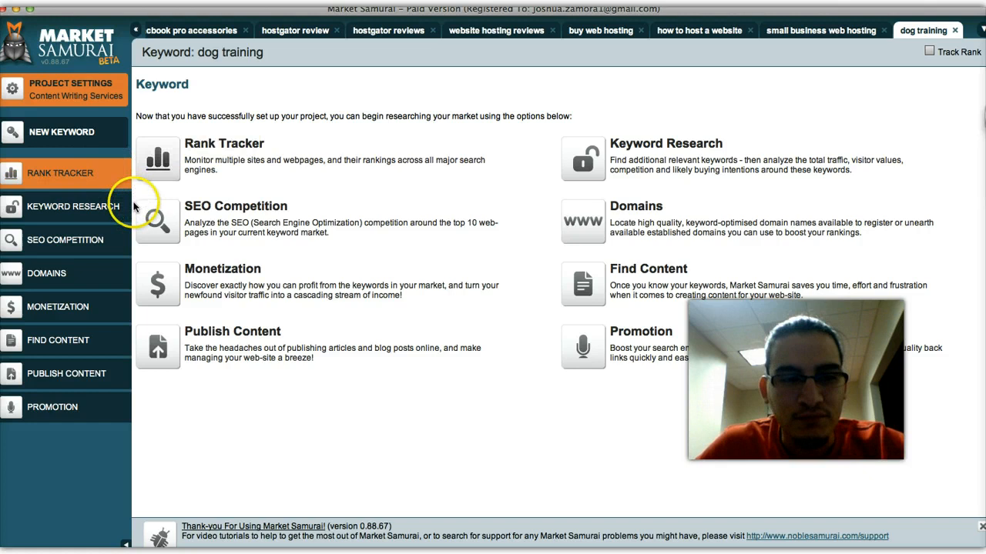
{"action": "mouse_move", "coordinate": [73, 206]}
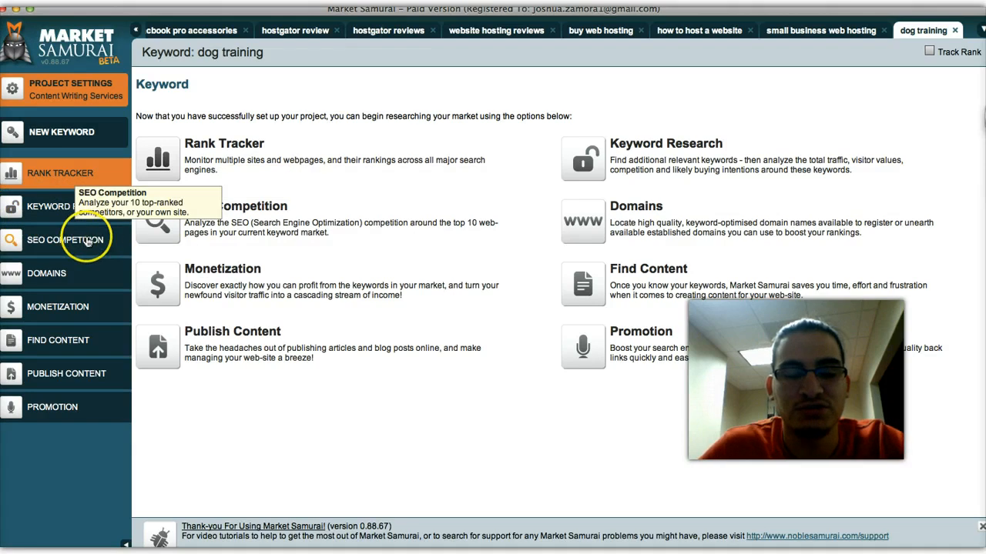
{"action": "mouse_move", "coordinate": [88, 273]}
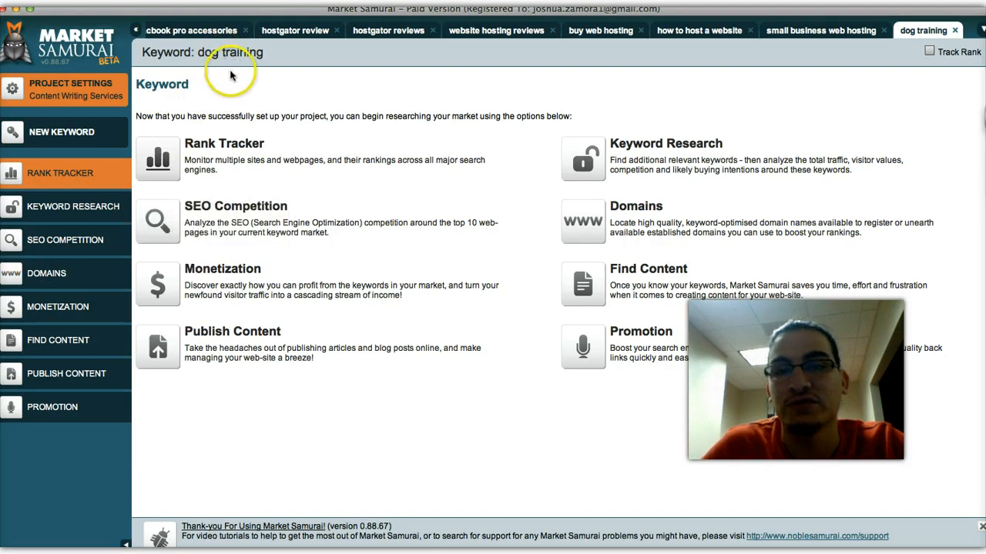
{"action": "mouse_move", "coordinate": [248, 79]}
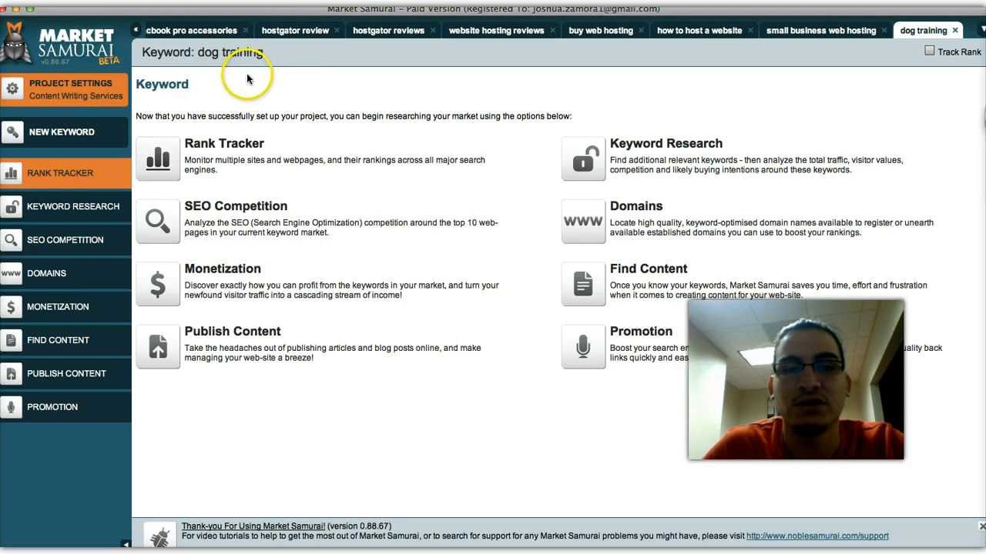
{"action": "mouse_move", "coordinate": [44, 274]}
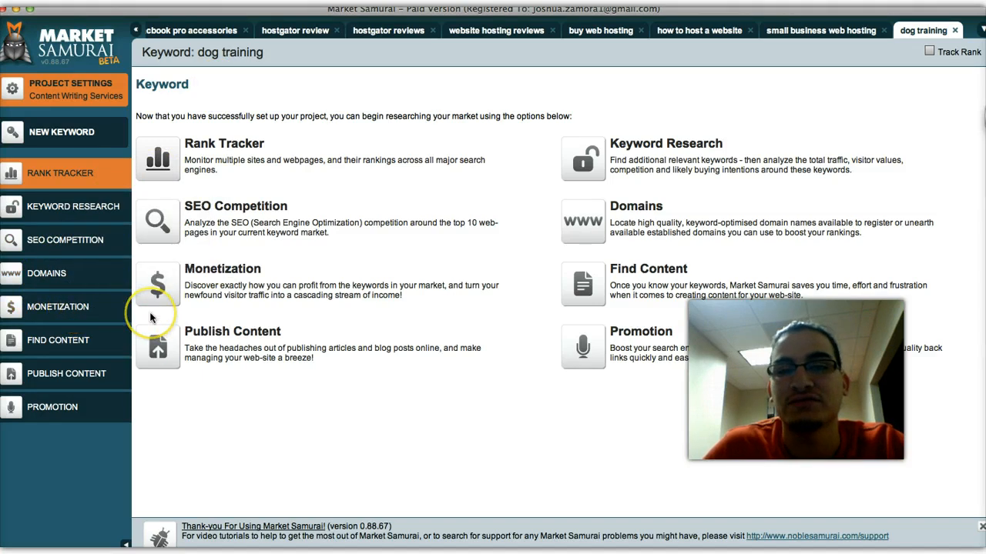
{"action": "mouse_move", "coordinate": [230, 70]}
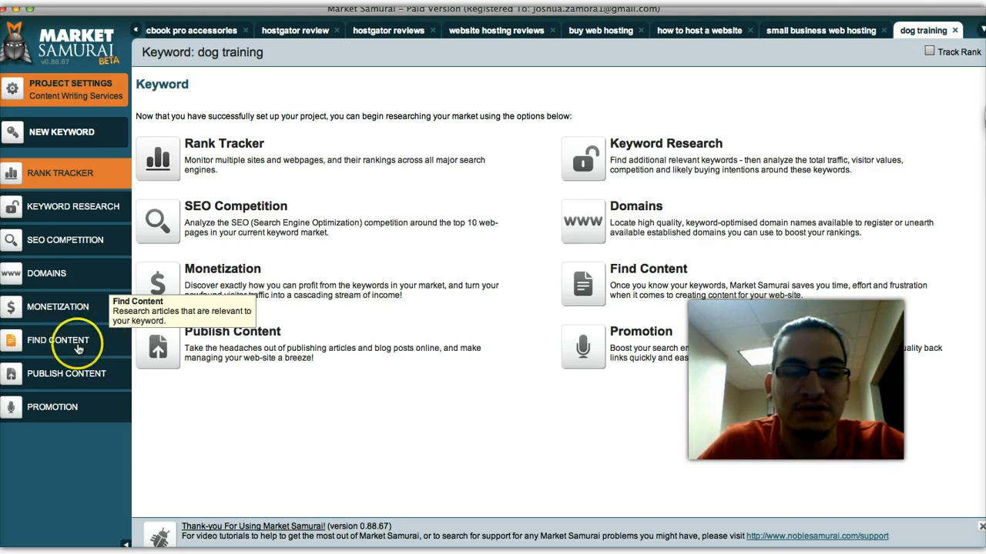
{"action": "mouse_move", "coordinate": [89, 375]}
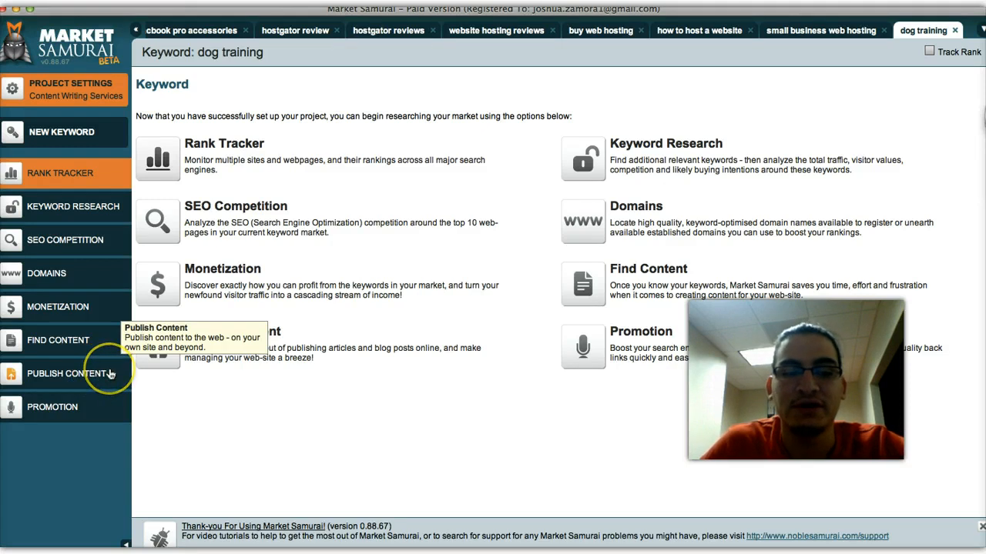
{"action": "mouse_move", "coordinate": [89, 407]}
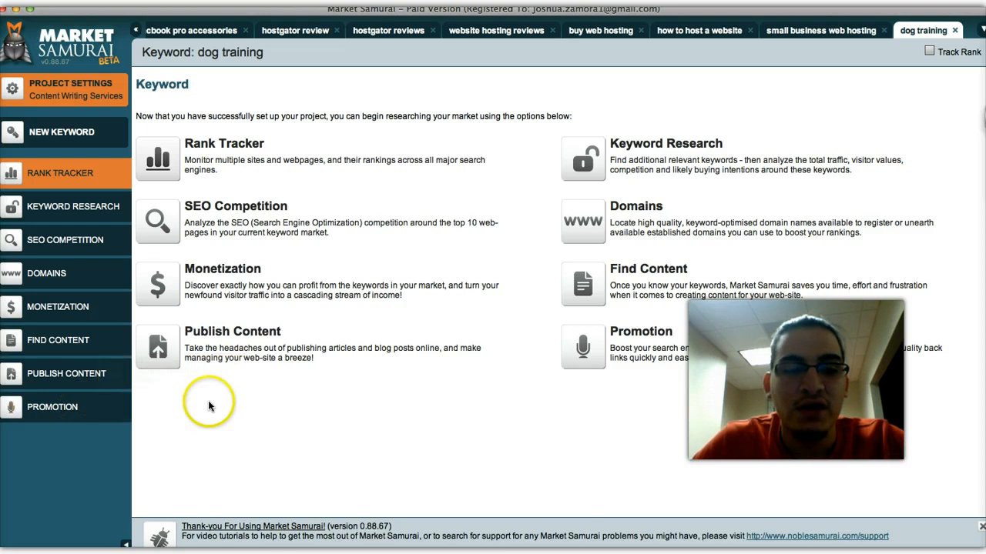
{"action": "mouse_move", "coordinate": [65, 247]}
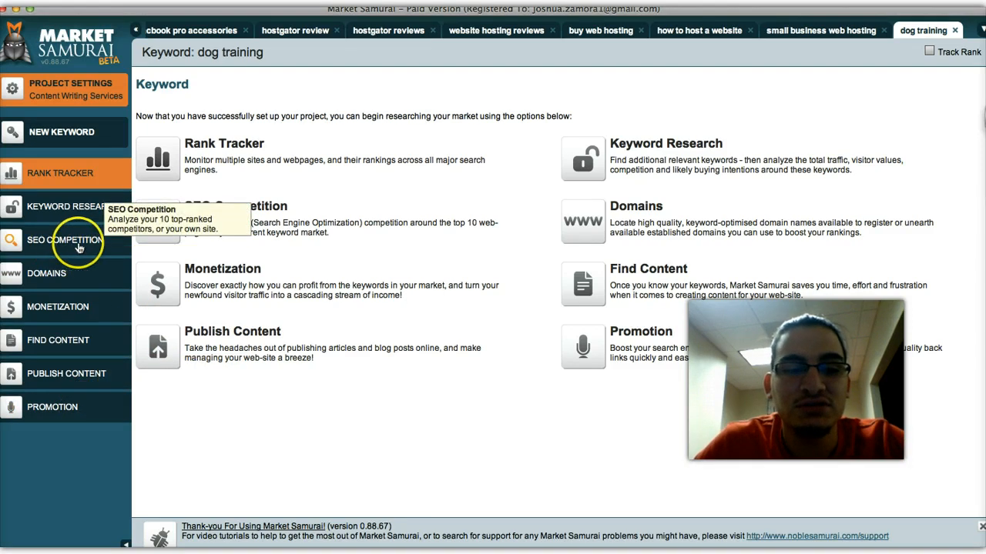
{"action": "mouse_move", "coordinate": [69, 206]}
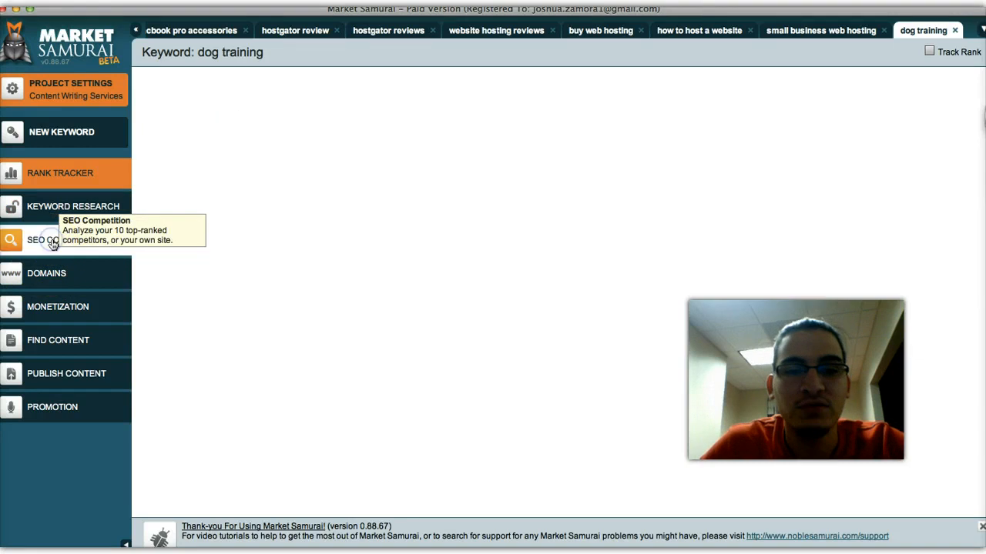
Open SEO Competition for dog training and uncheck Domain Age, Index Count and Referring Domains - Domains.
{"action": "left_click", "coordinate": [42, 240]}
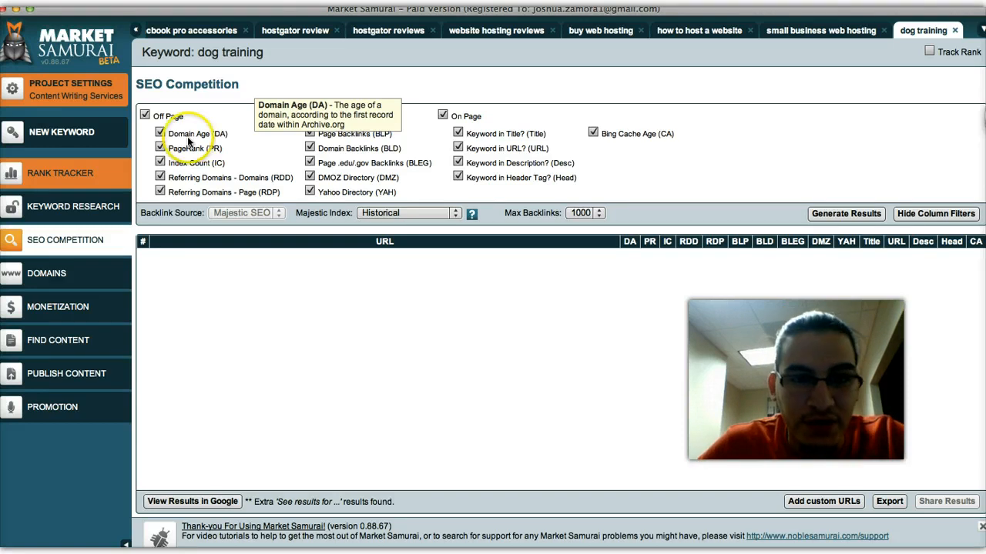
{"action": "left_click", "coordinate": [161, 134]}
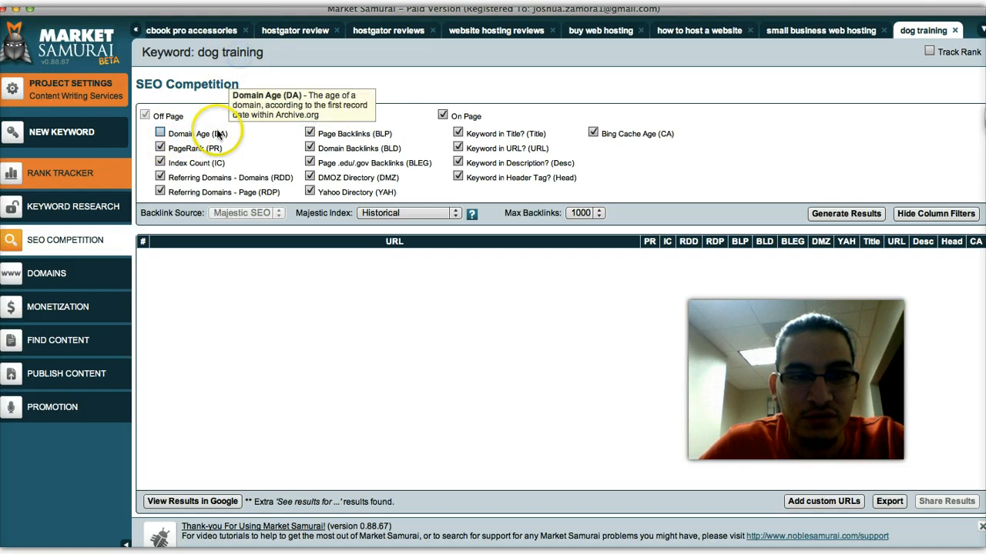
{"action": "mouse_move", "coordinate": [173, 148]}
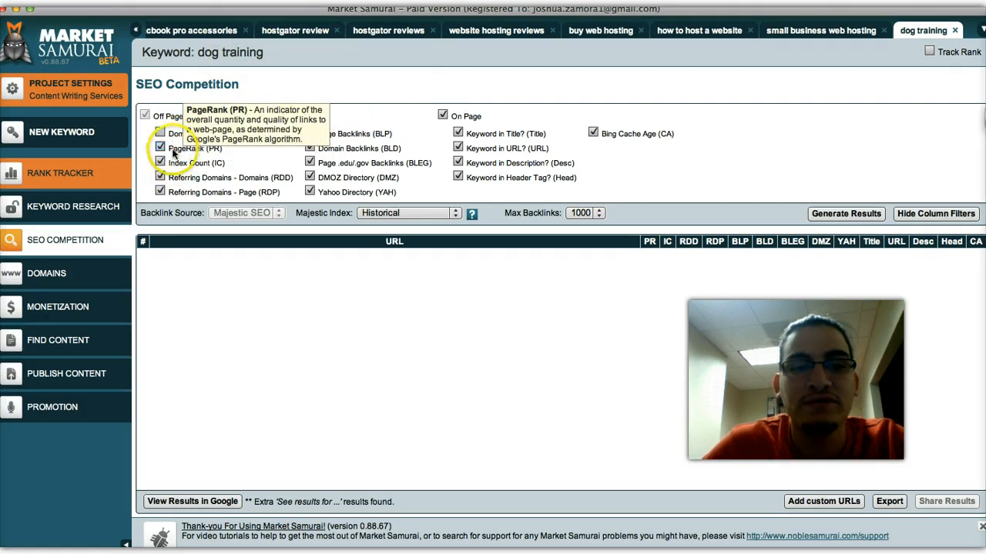
{"action": "left_click", "coordinate": [160, 162]}
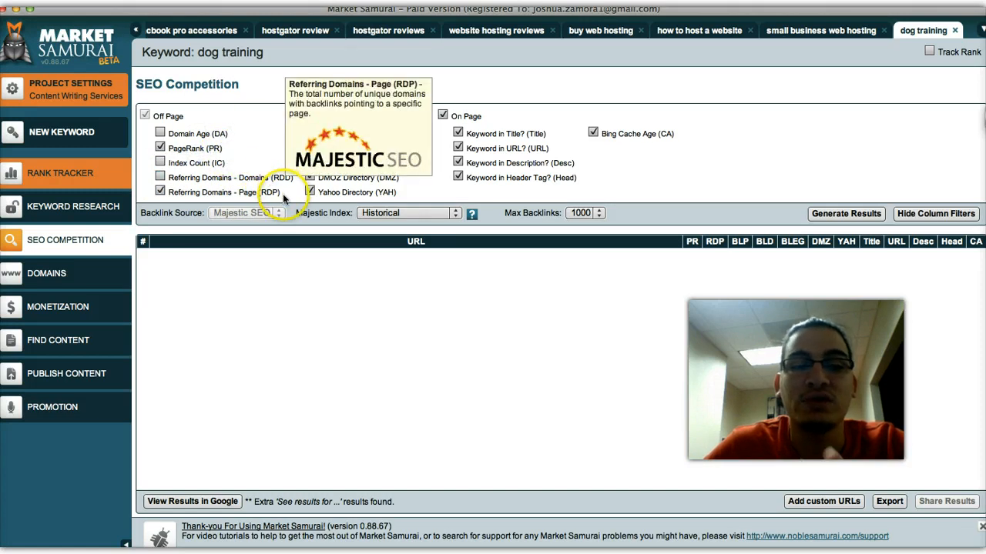
{"action": "left_click", "coordinate": [310, 192]}
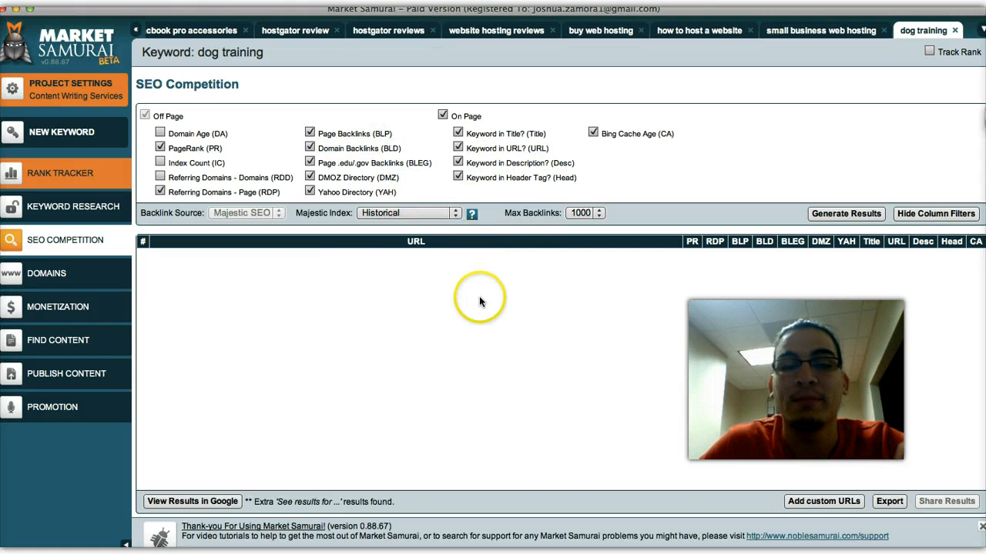
{"action": "mouse_move", "coordinate": [845, 213]}
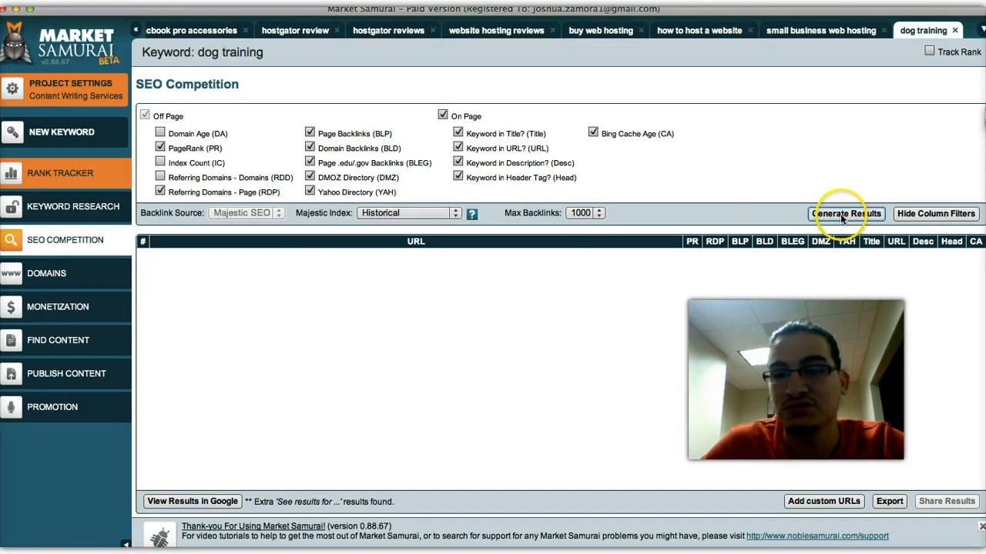
{"action": "left_click", "coordinate": [845, 214]}
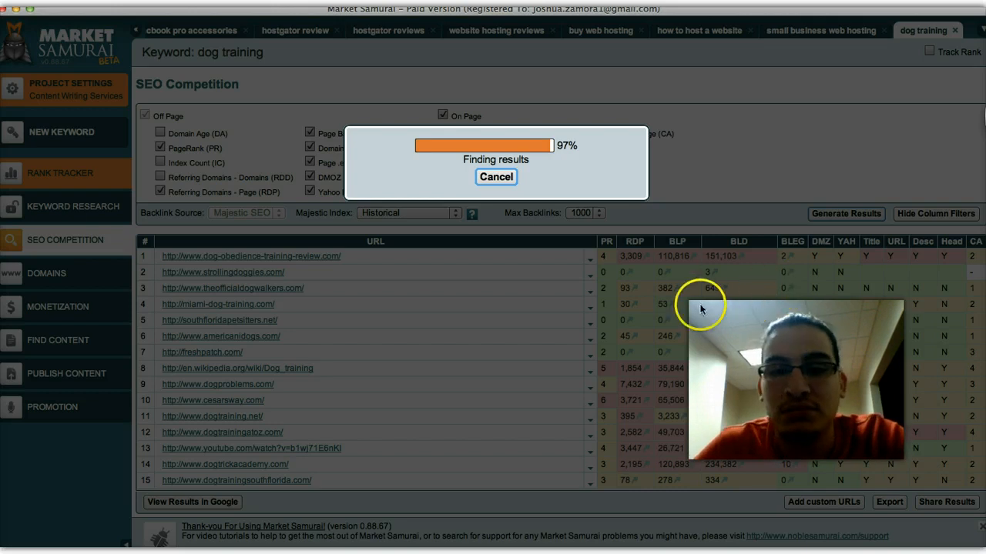
{"action": "mouse_move", "coordinate": [561, 295]}
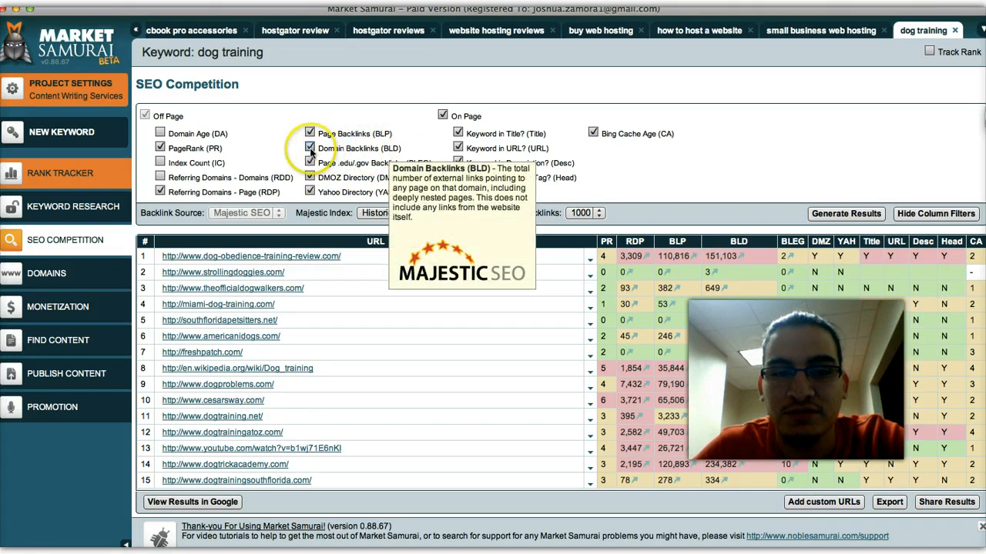
{"action": "left_click", "coordinate": [310, 148]}
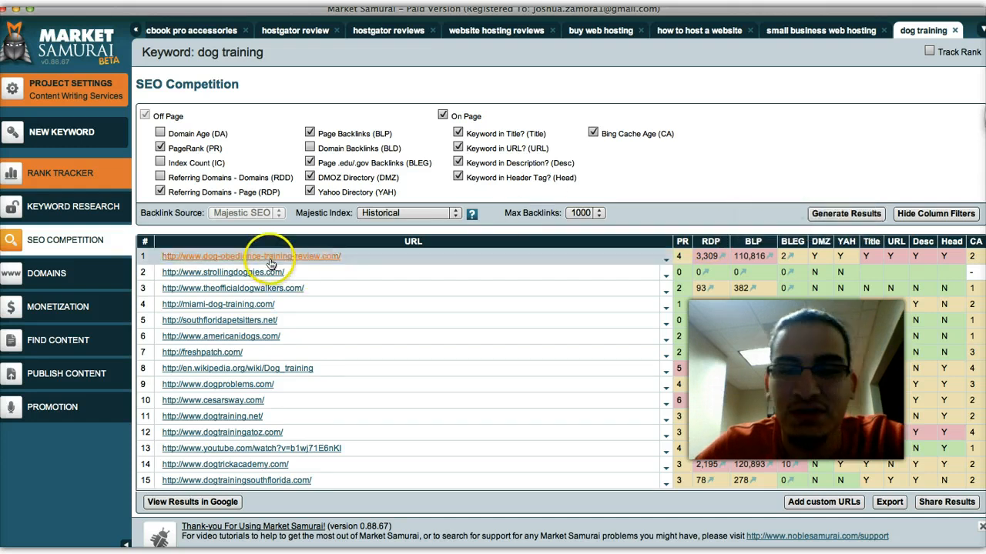
{"action": "mouse_move", "coordinate": [758, 256]}
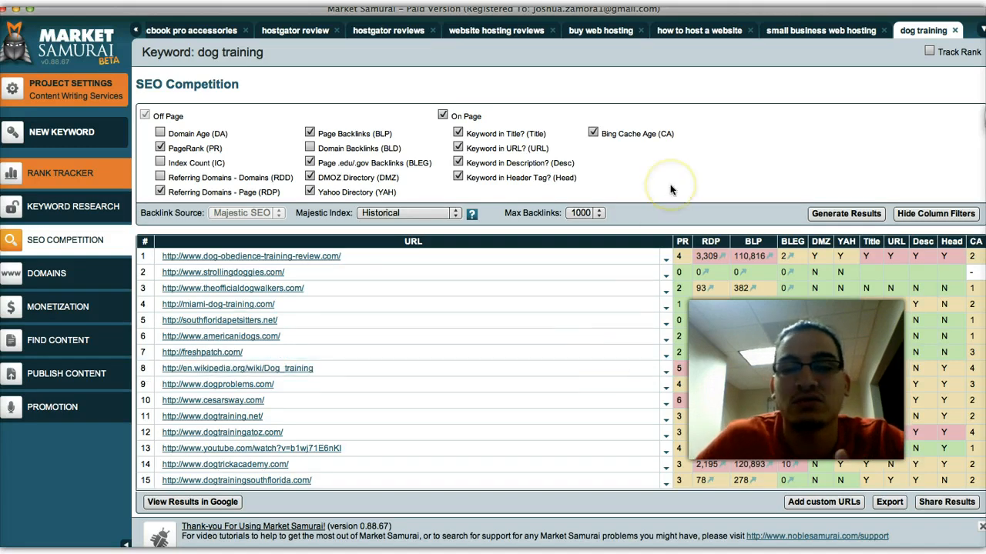
{"action": "mouse_move", "coordinate": [701, 214]}
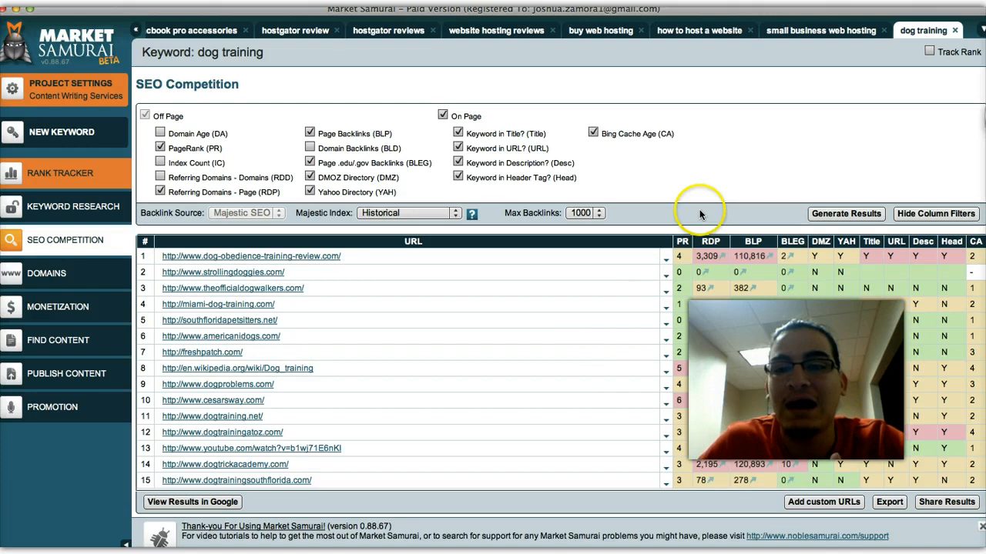
{"action": "mouse_move", "coordinate": [707, 158]}
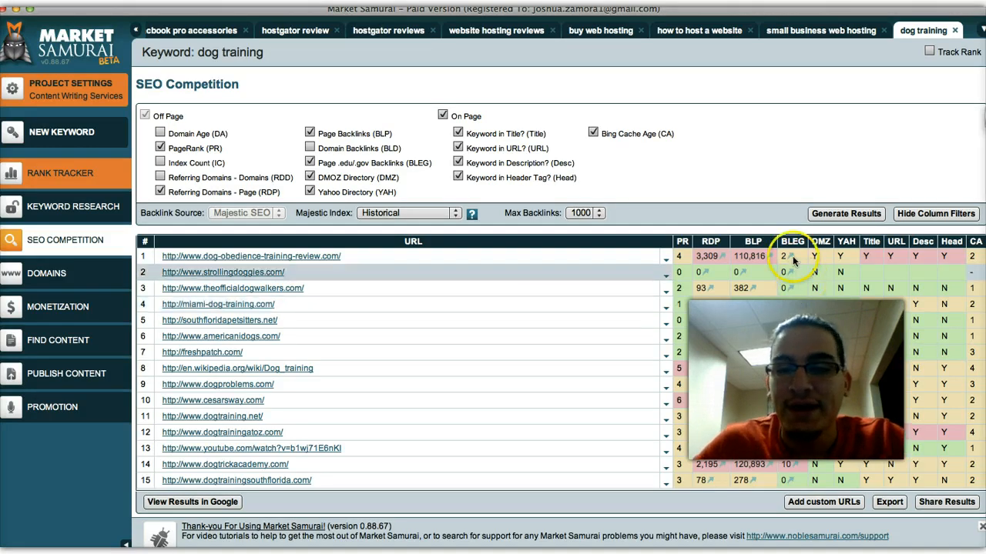
{"action": "mouse_move", "coordinate": [572, 429]}
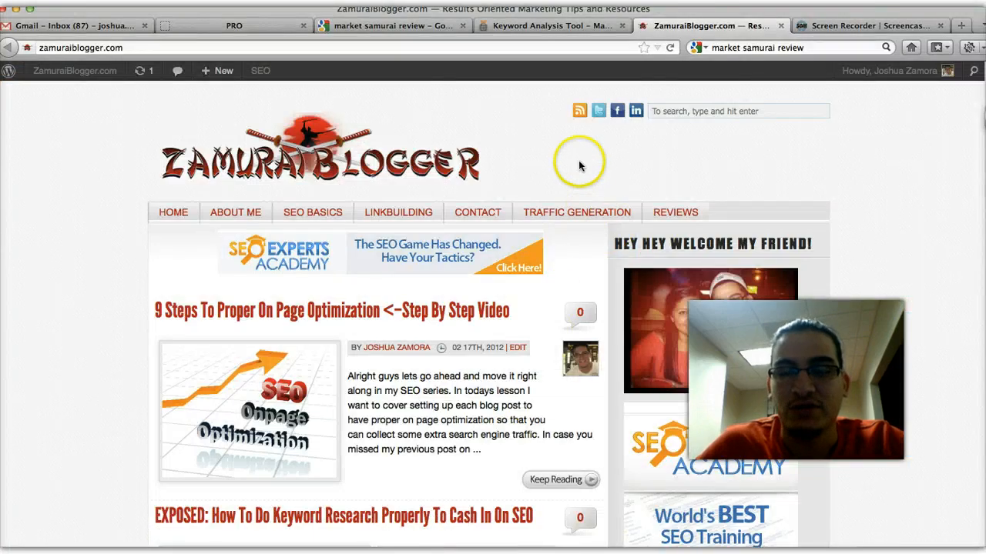
{"action": "mouse_move", "coordinate": [576, 34]}
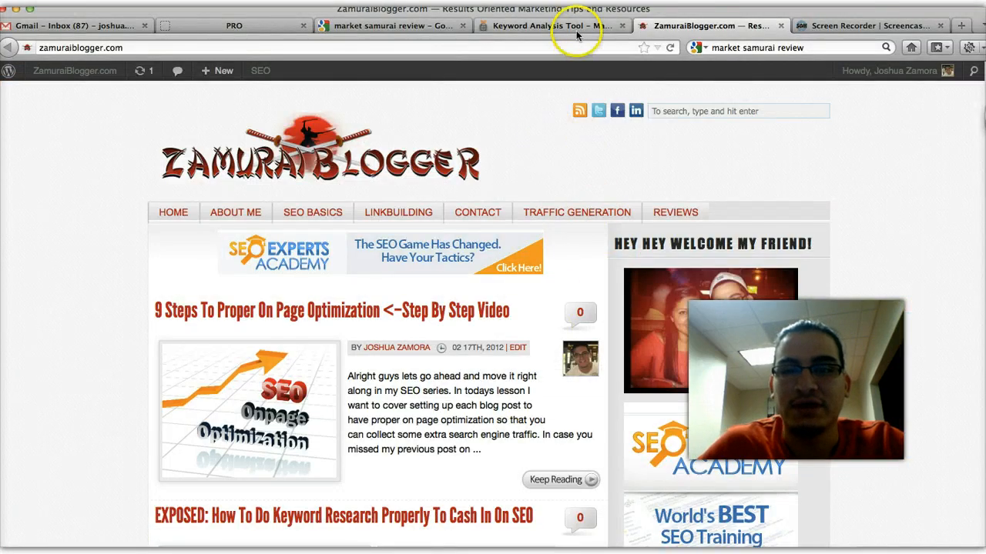
Review the Market Samurai Full Version offer page and proceed via Buy Market Samurai Now.
{"action": "left_click", "coordinate": [551, 25]}
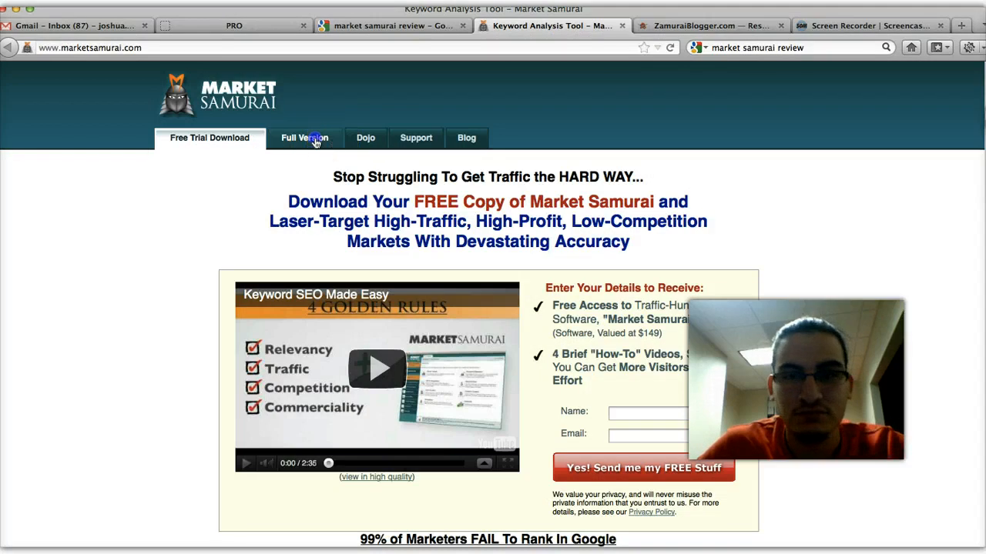
{"action": "left_click", "coordinate": [304, 138]}
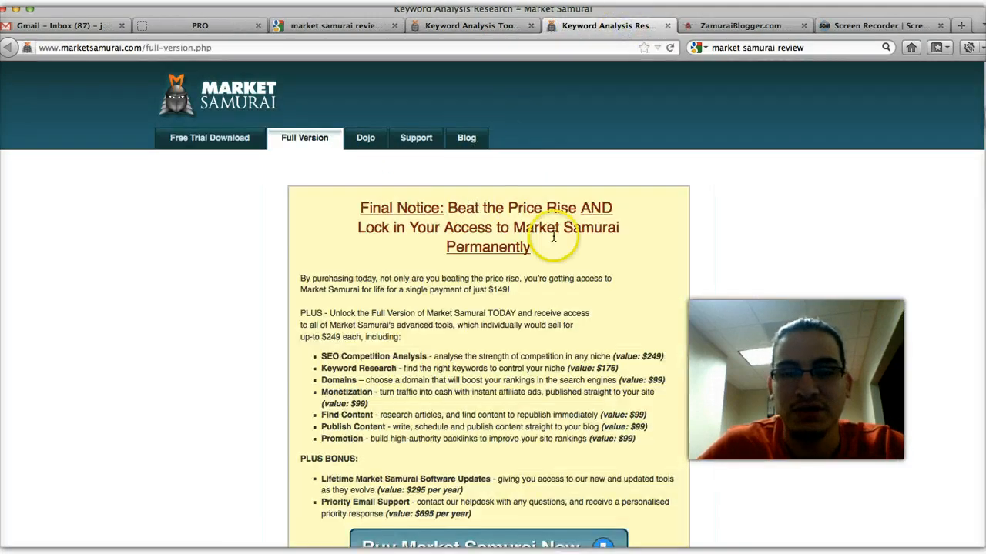
{"action": "scroll", "scroll_direction": "down", "scroll_amount": 3}
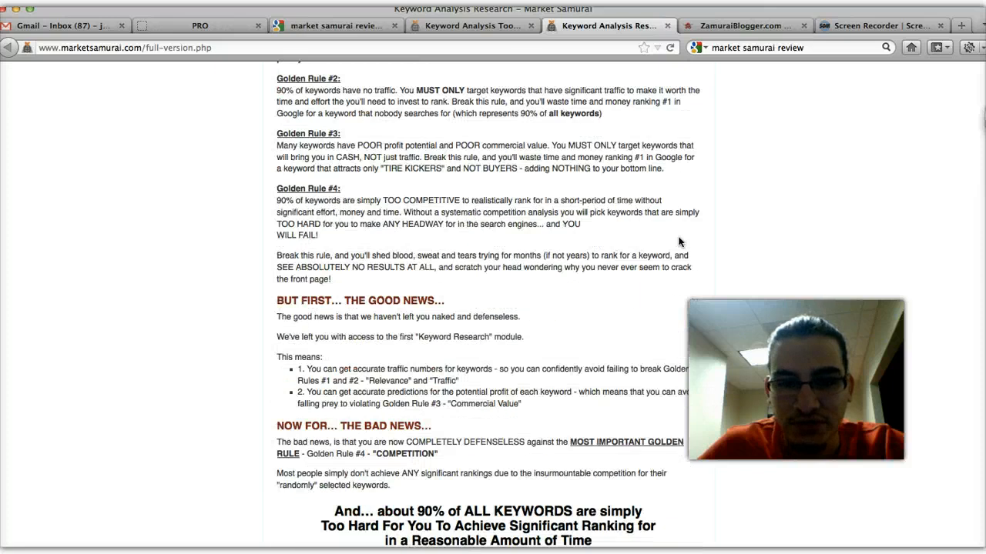
{"action": "scroll", "scroll_direction": "down", "scroll_amount": 3}
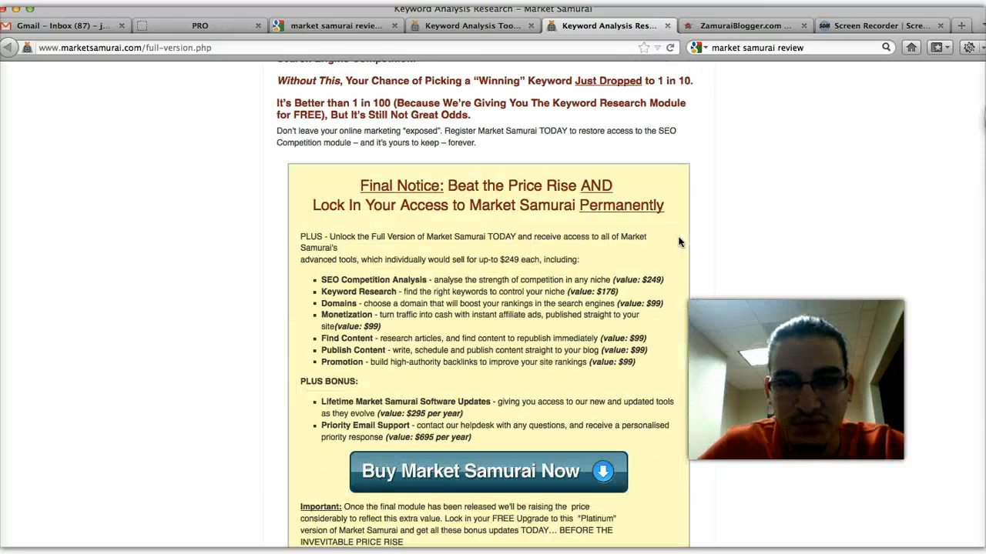
{"action": "scroll", "scroll_direction": "down", "scroll_amount": 3}
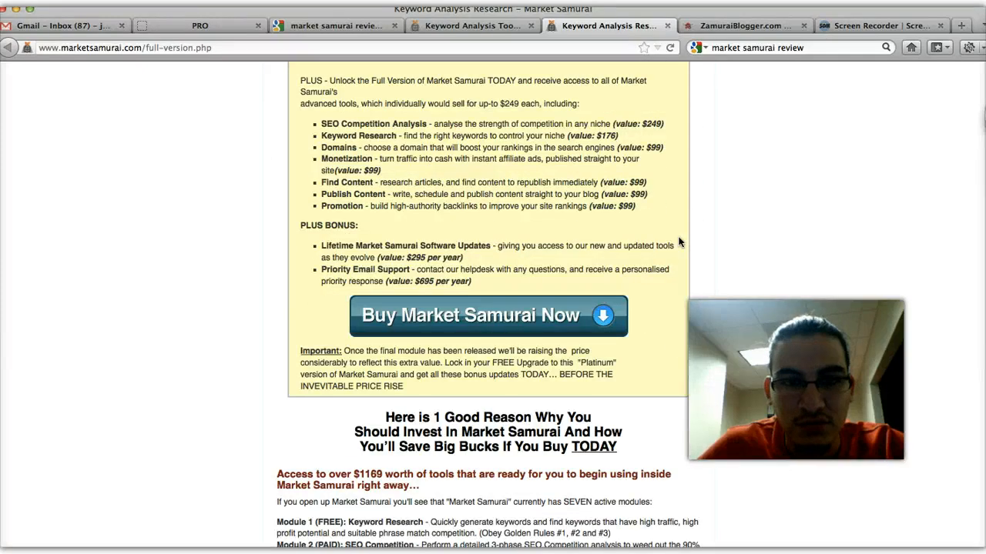
{"action": "scroll", "scroll_direction": "up", "scroll_amount": 3}
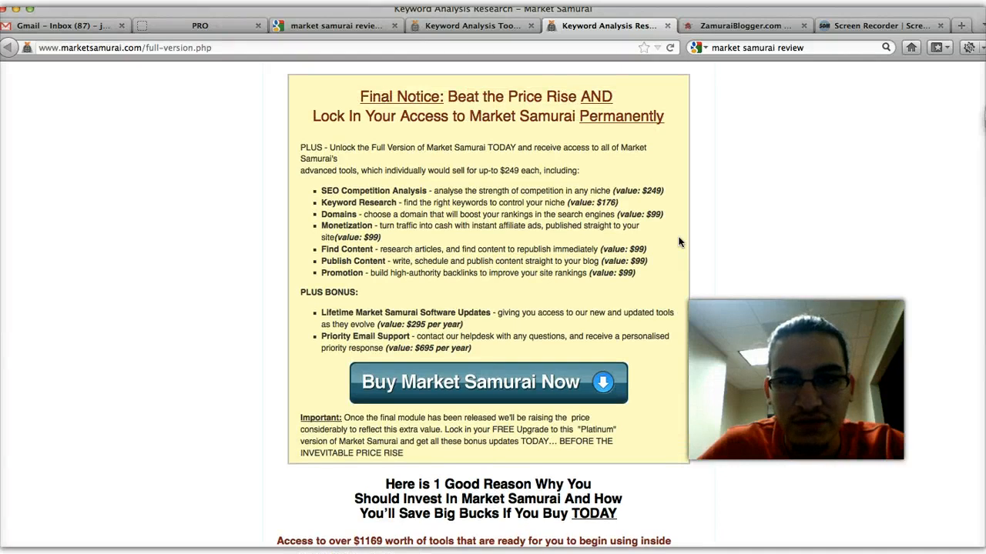
{"action": "mouse_move", "coordinate": [394, 177]}
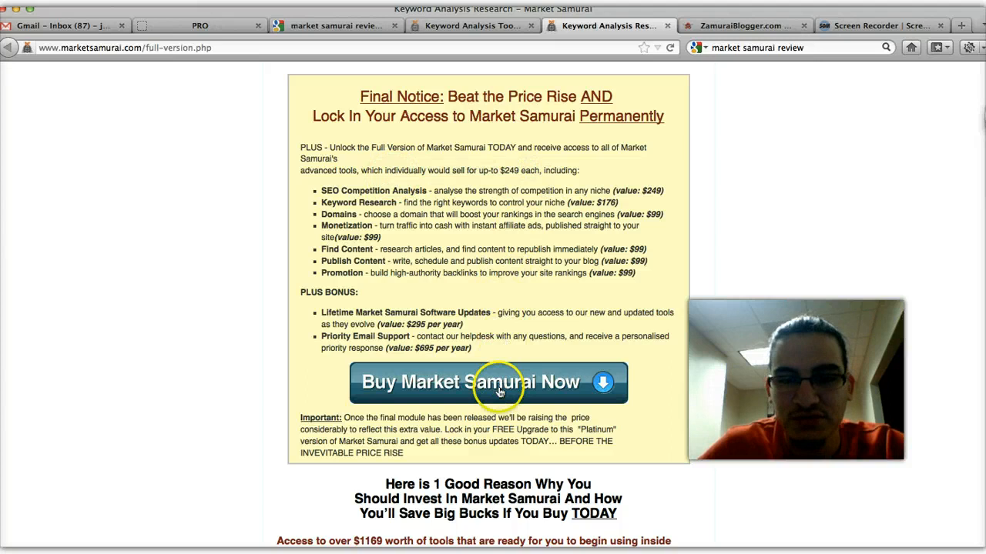
{"action": "left_click", "coordinate": [485, 383]}
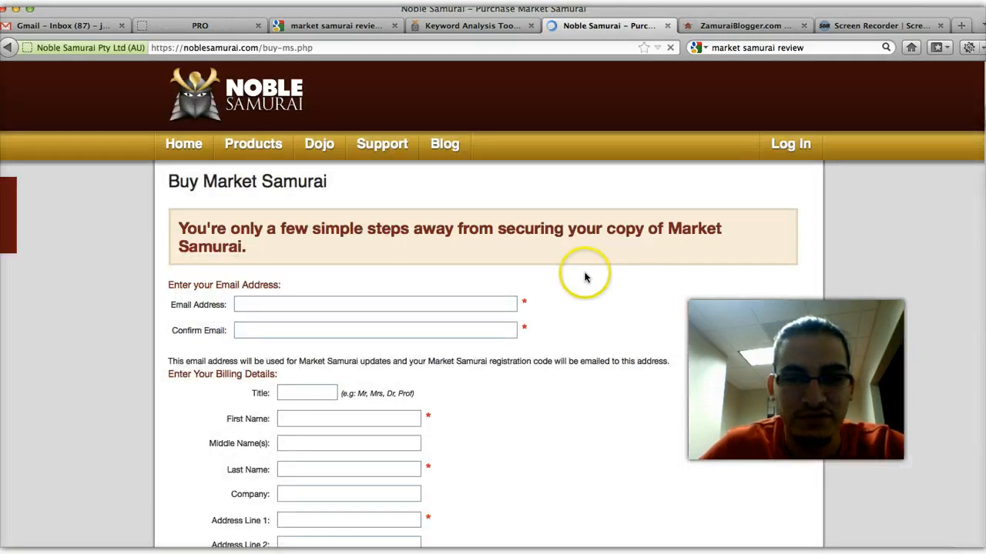
Skim the Noble Samurai order form, then return to the Keyword Analysis Tool tab.
{"action": "scroll", "scroll_direction": "down", "scroll_amount": 3}
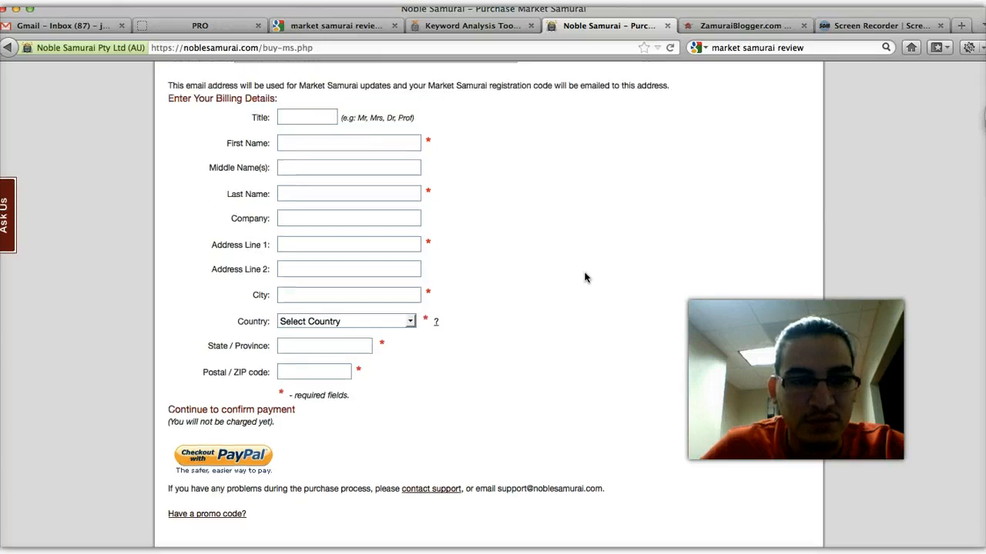
{"action": "scroll", "scroll_direction": "up", "scroll_amount": 3}
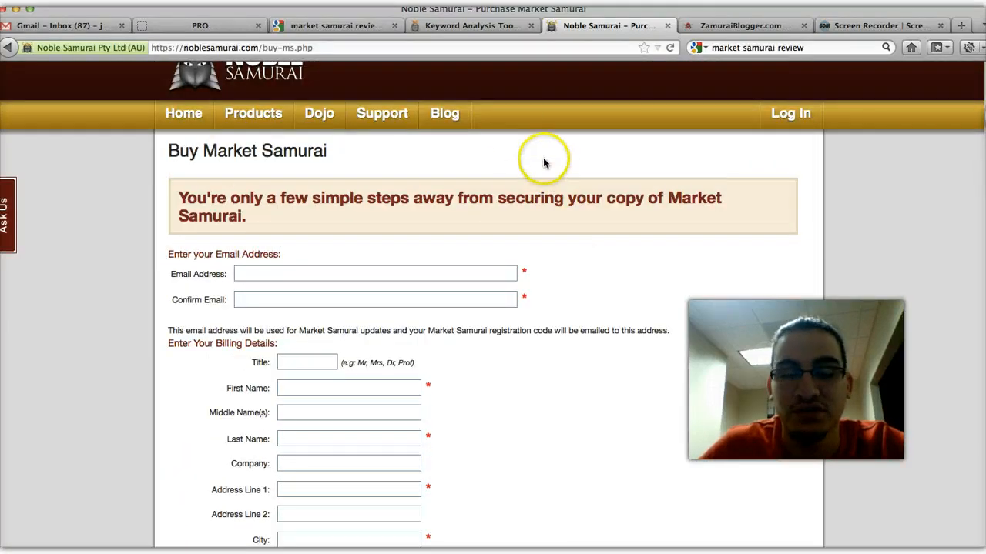
{"action": "left_click", "coordinate": [462, 26]}
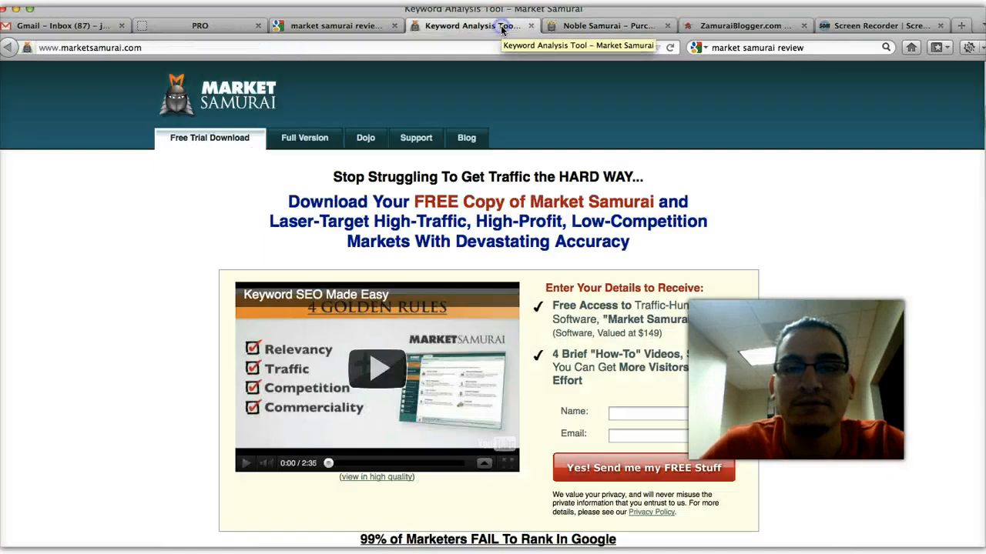
{"action": "mouse_move", "coordinate": [677, 187]}
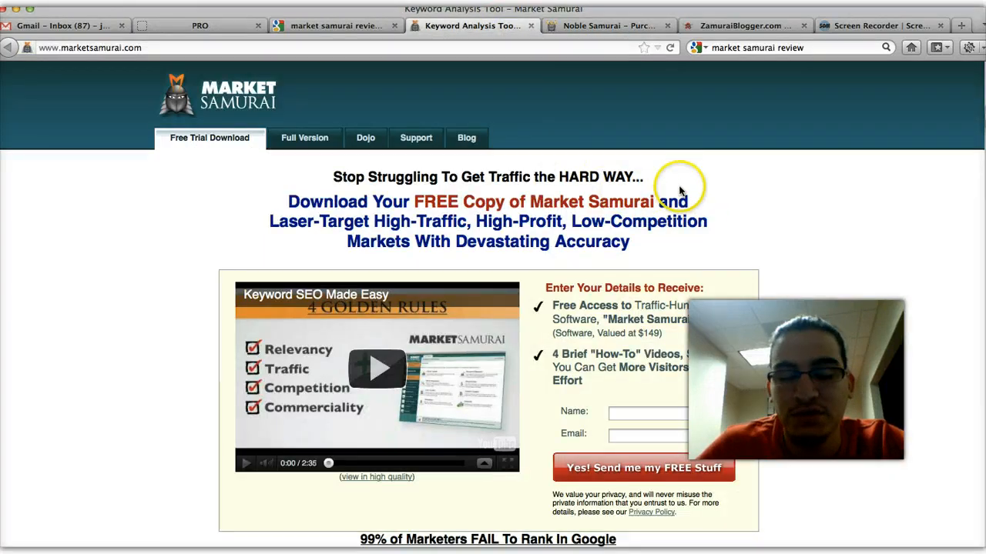
{"action": "mouse_move", "coordinate": [676, 358]}
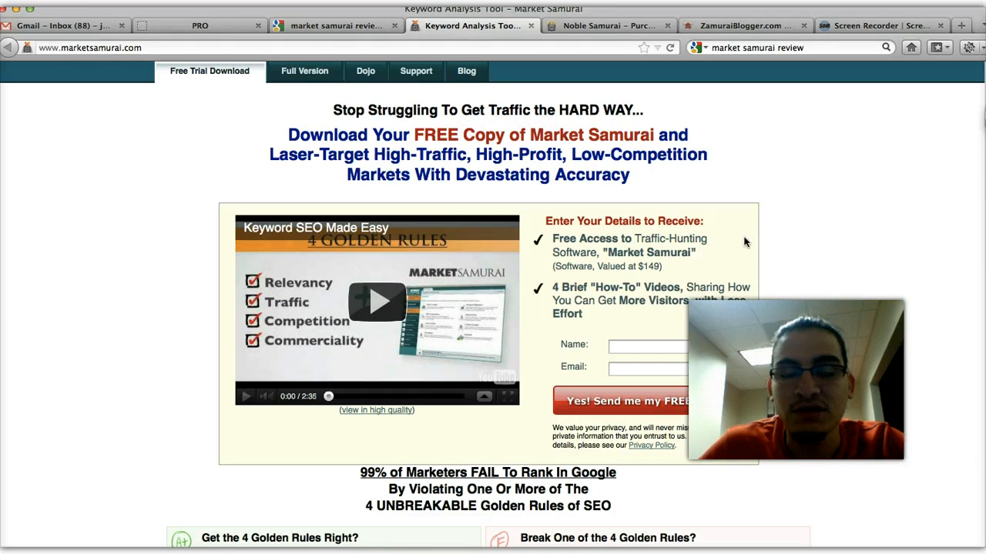
Focus the Name field of the Market Samurai free-trial sign-up form.
{"action": "left_click", "coordinate": [647, 346]}
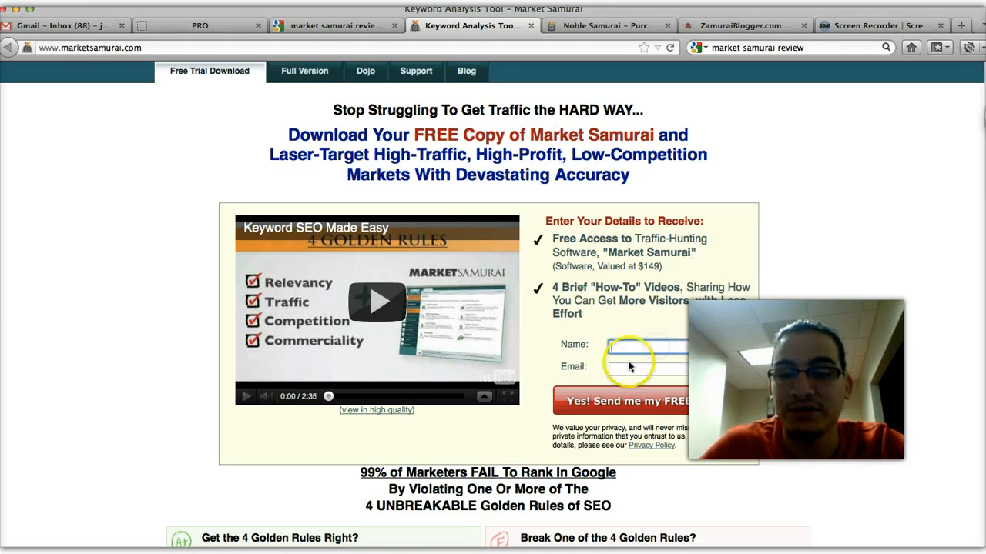
{"action": "left_click", "coordinate": [647, 347]}
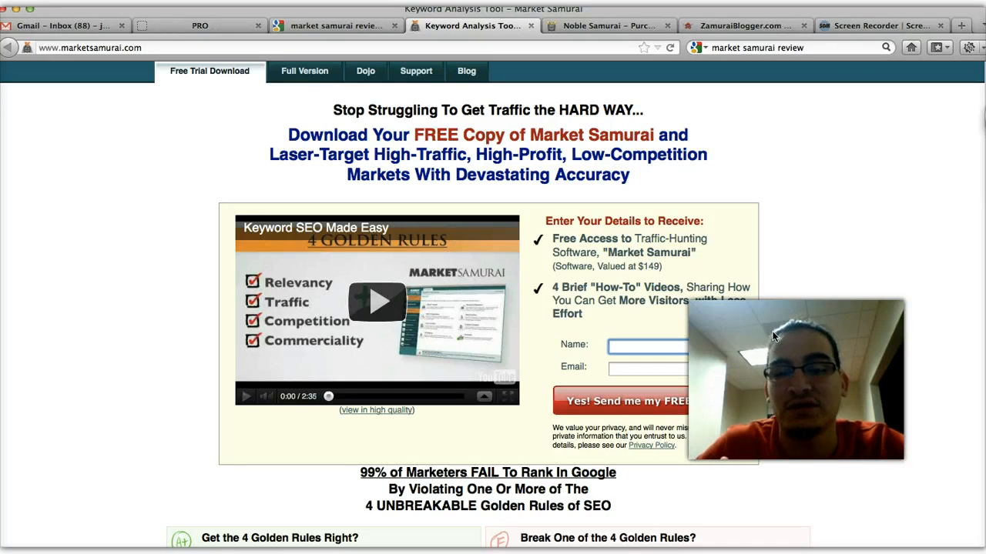
{"action": "left_click", "coordinate": [646, 345]}
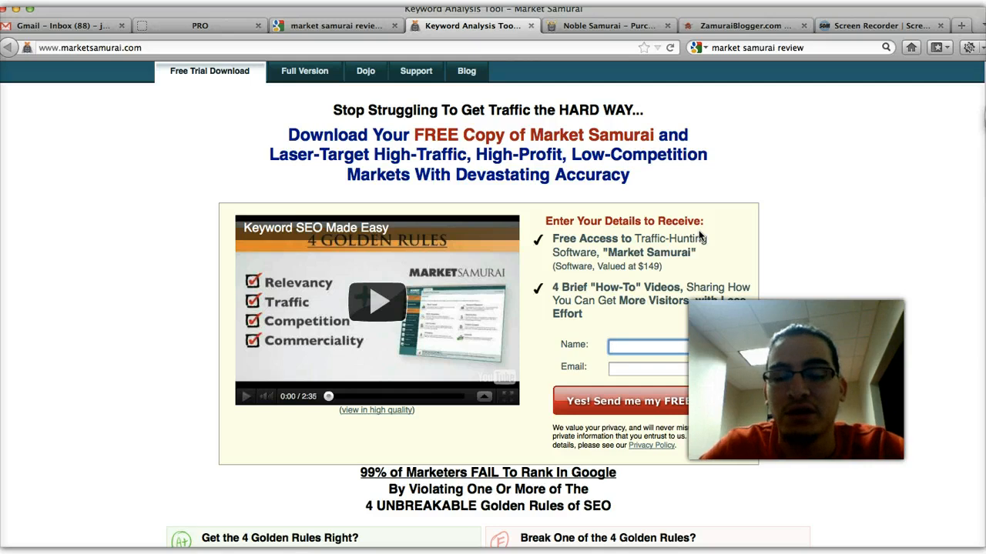
{"action": "left_click", "coordinate": [647, 344]}
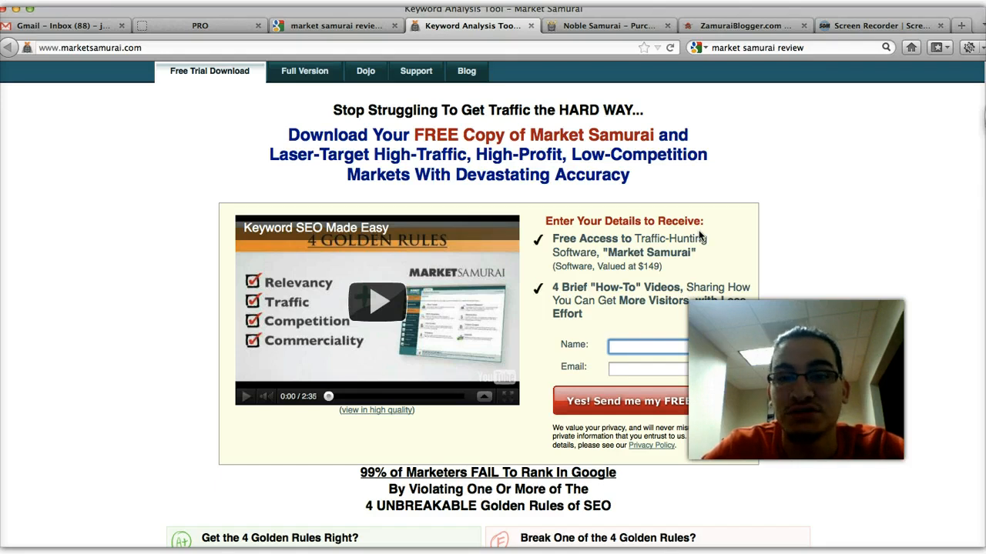
{"action": "left_click", "coordinate": [647, 345]}
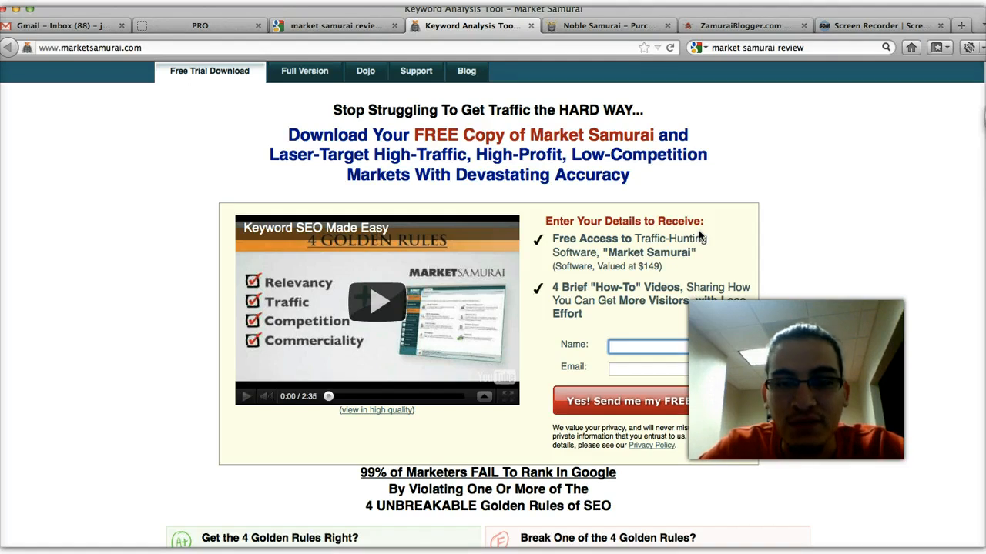
{"action": "left_click", "coordinate": [647, 345]}
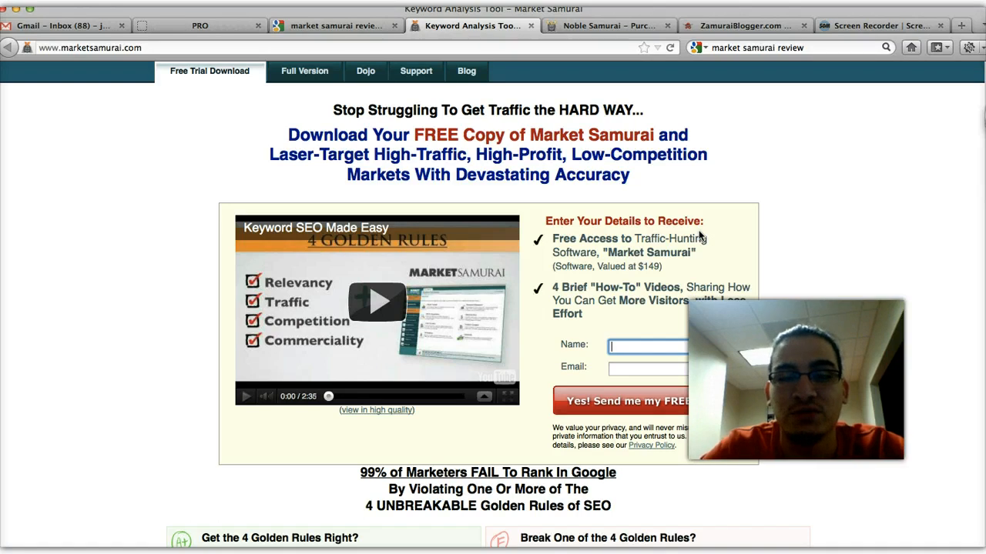